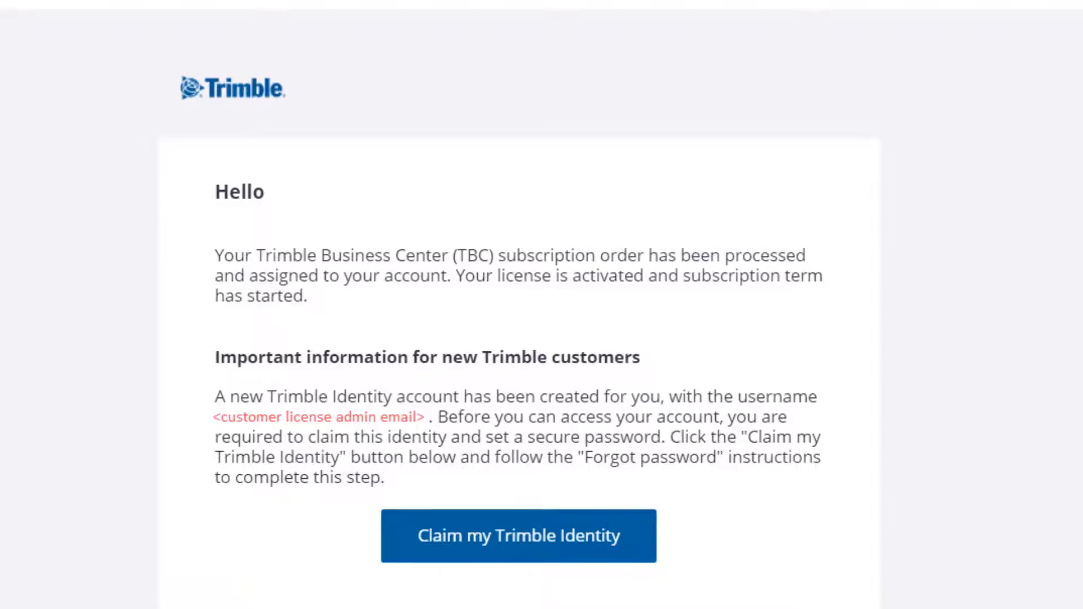
# - From the email, open License Manager showing the TBC Enterprise subscription with 6 of 6 seats
pyautogui.scroll(-3)
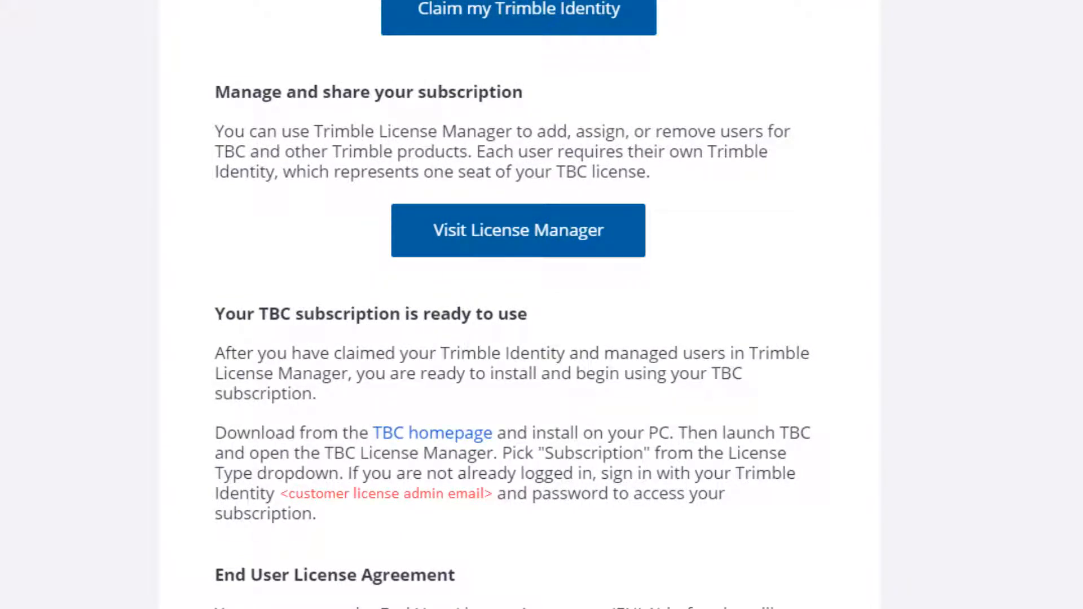
pyautogui.moveTo(149, 73); pyautogui.dragTo(853, 297)
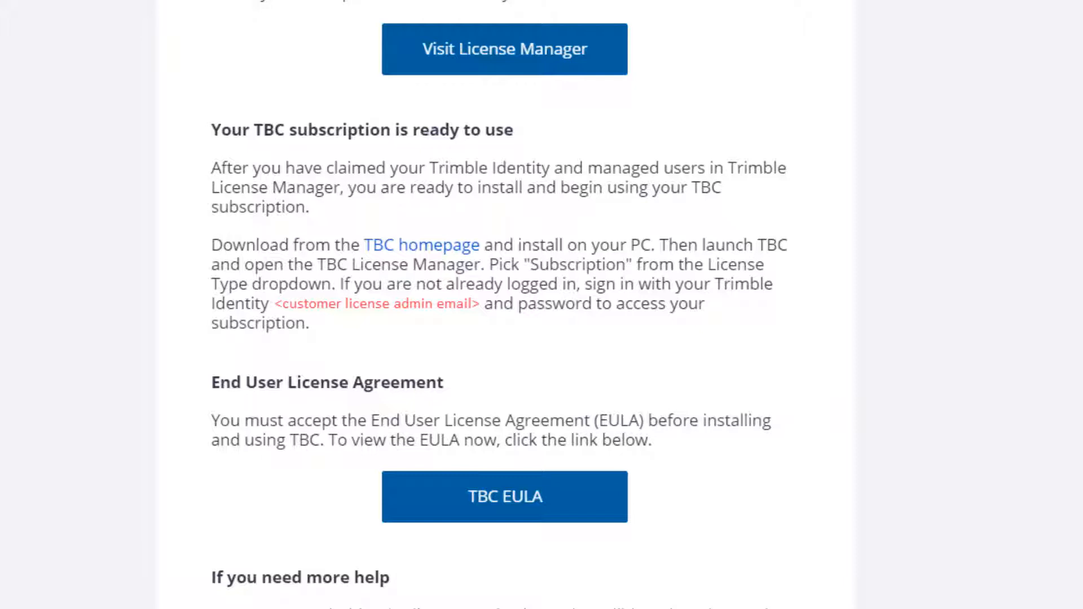
pyautogui.click(503, 48)
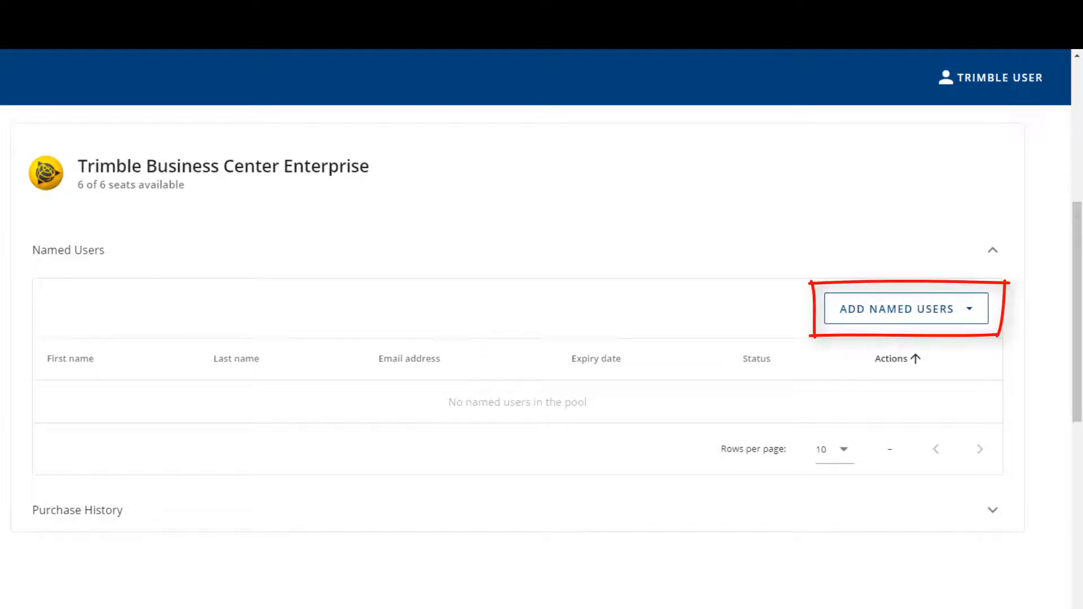
pyautogui.click(897, 309)
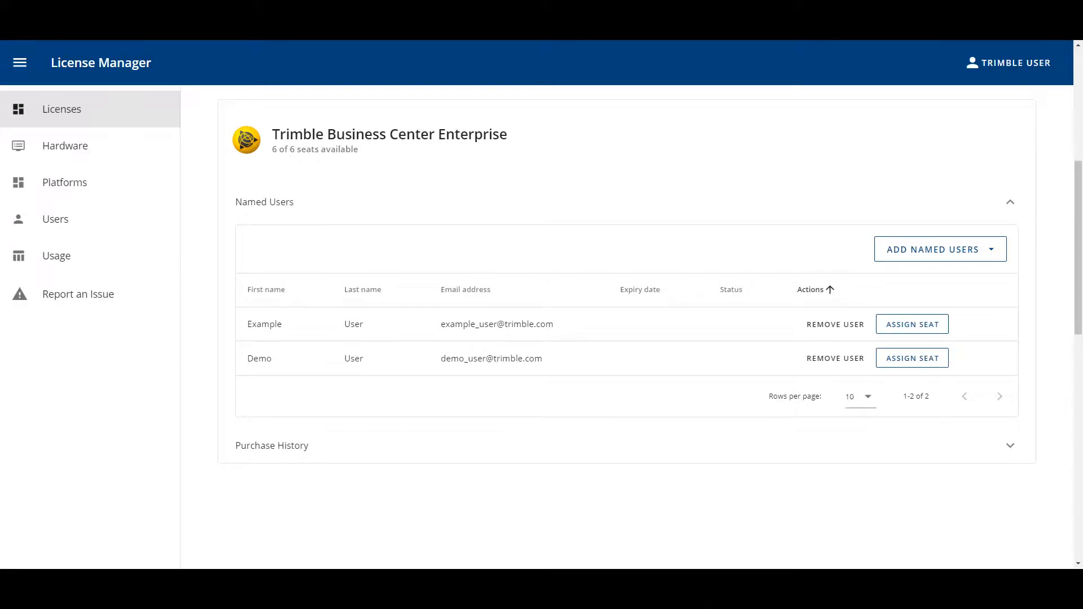
# - Assign a seat to Example User, leaving 5 of 6 seats available and Demo User unassigned
pyautogui.click(19, 63)
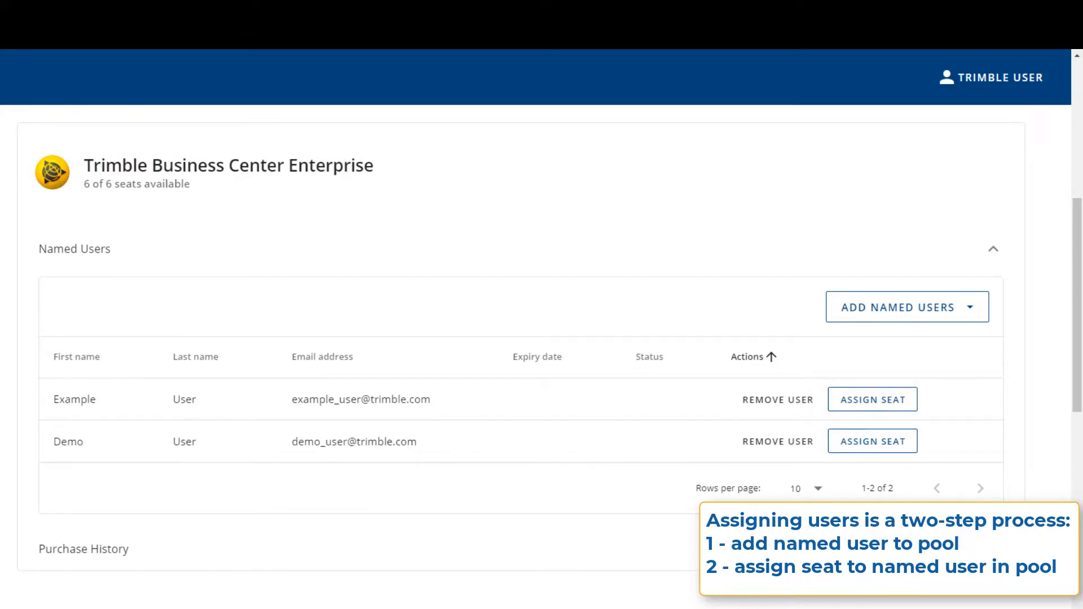
pyautogui.click(872, 399)
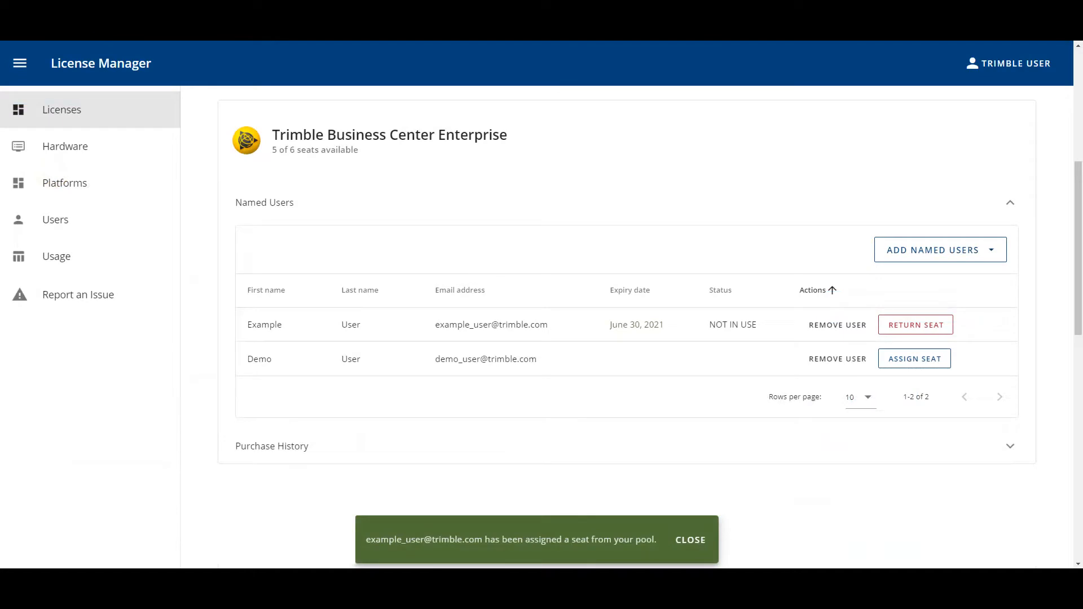